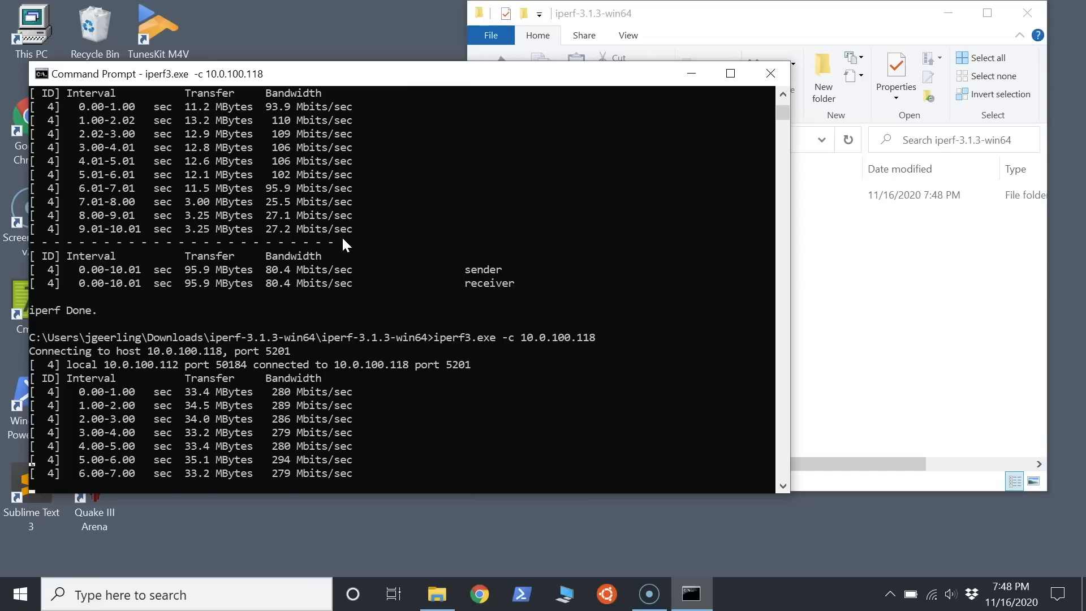
Scroll to the second 10.0.100.118 test summary, averaging about 272 Mbits/sec.
scroll("down", 3)
type("i")
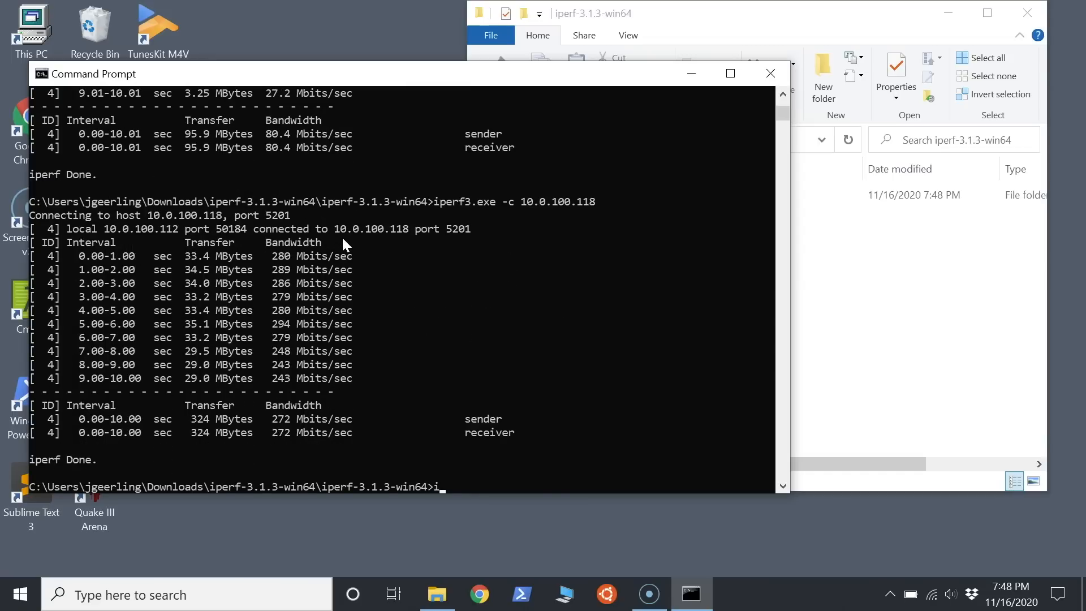
Start iperf3.exe -s, allow firewall access, and receive the 10.0.100.118 test at ~271–303 Mbits/sec.
type("perf3.")
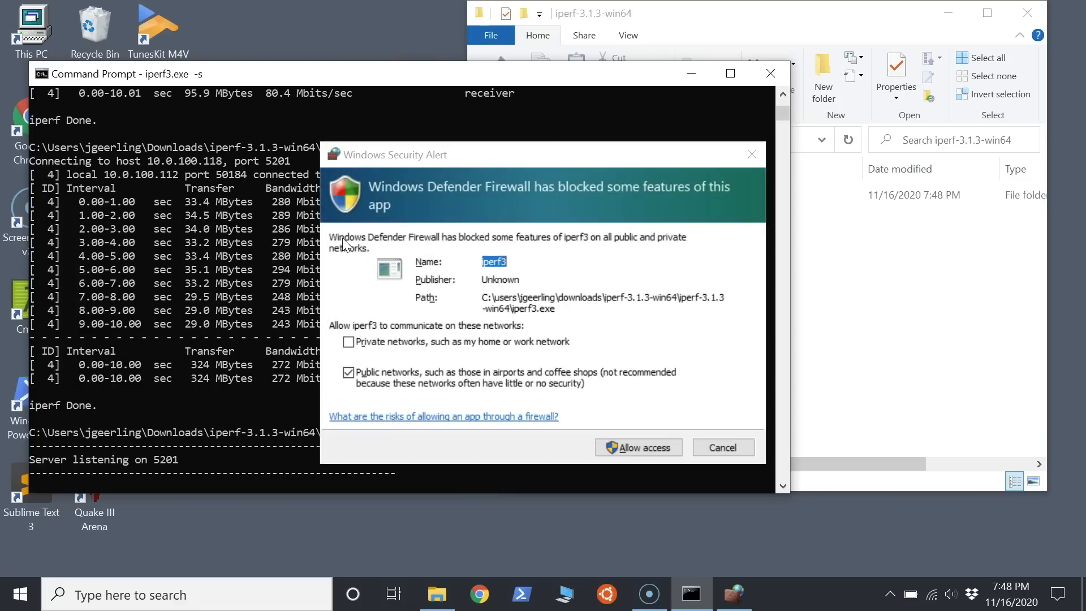
left_click(639, 447)
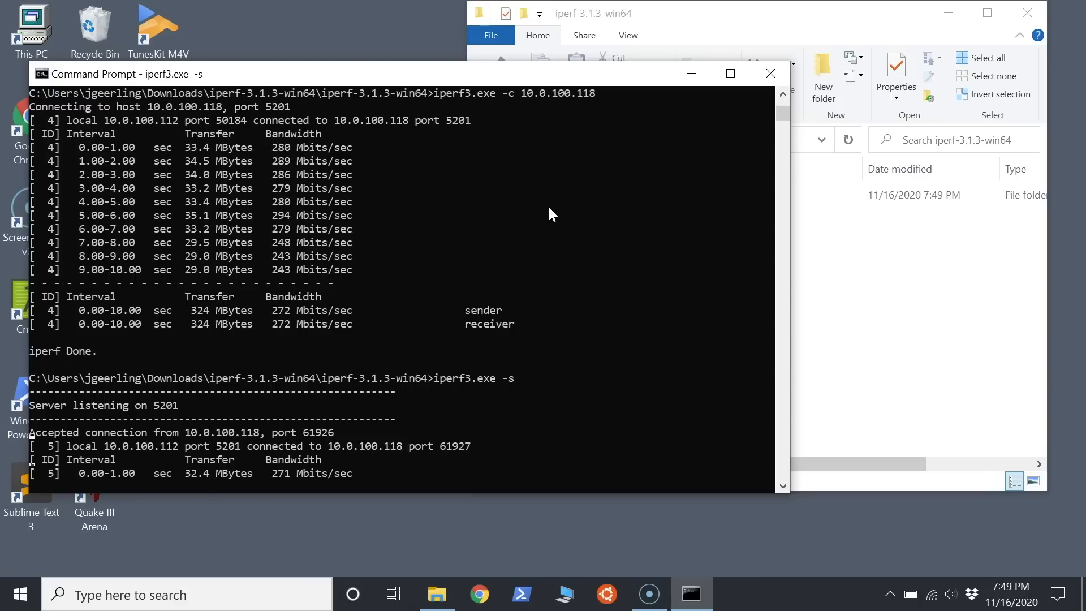
scroll("down", 3)
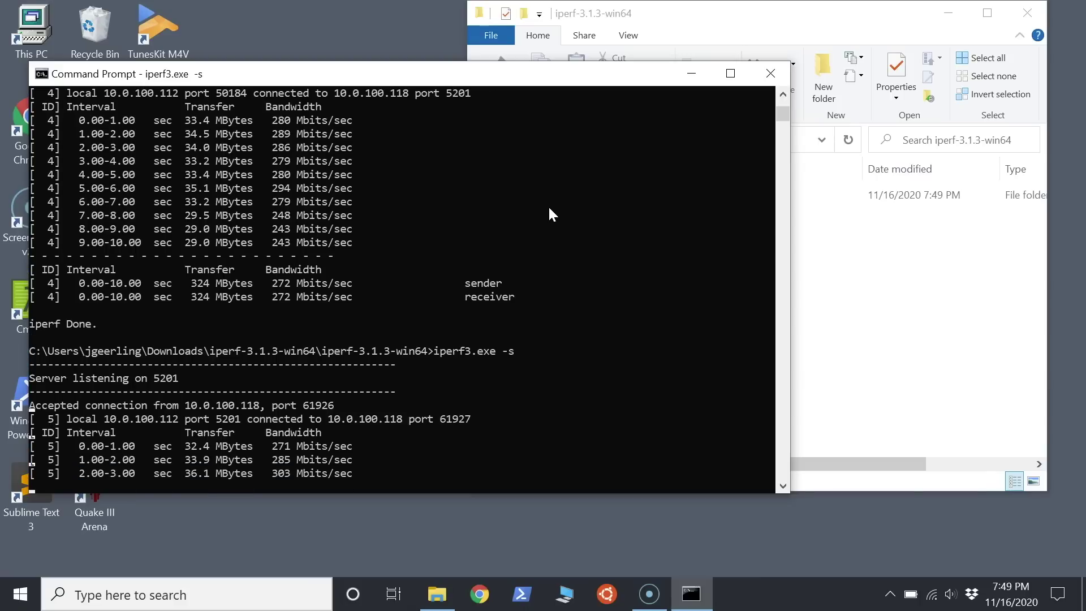